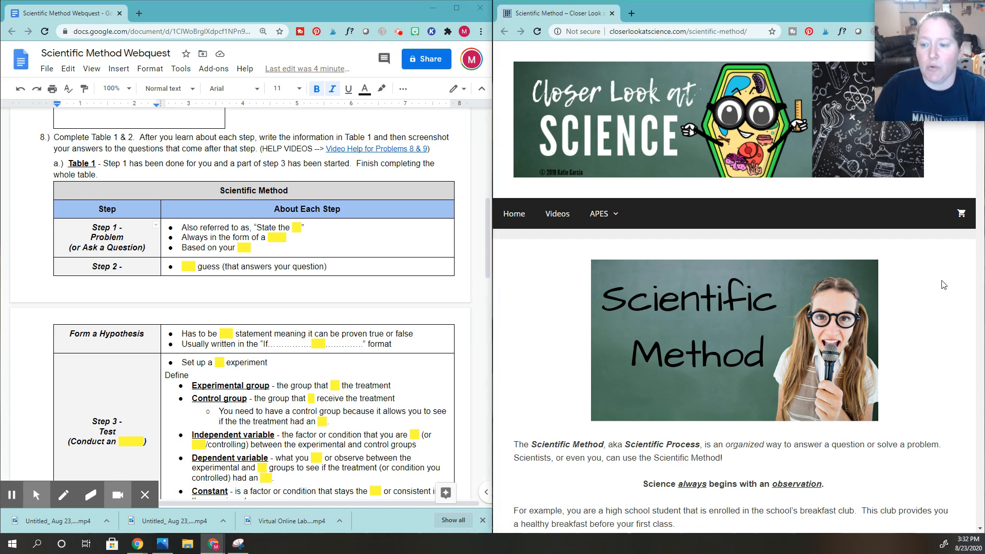
Fill Step 1's first two blanks with 'Problem' and 'question', copying the website's wording
scroll("down", 3)
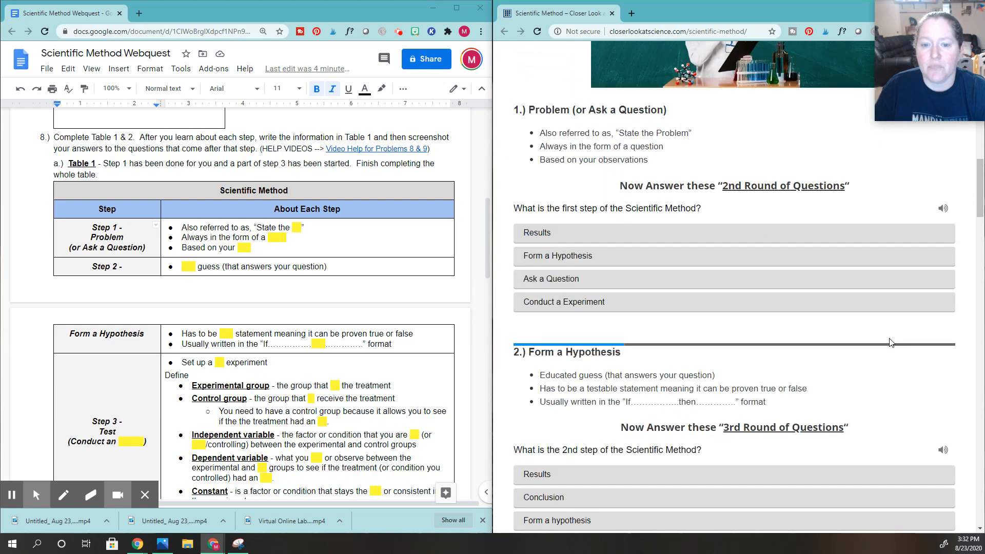
mouse_move(529, 120)
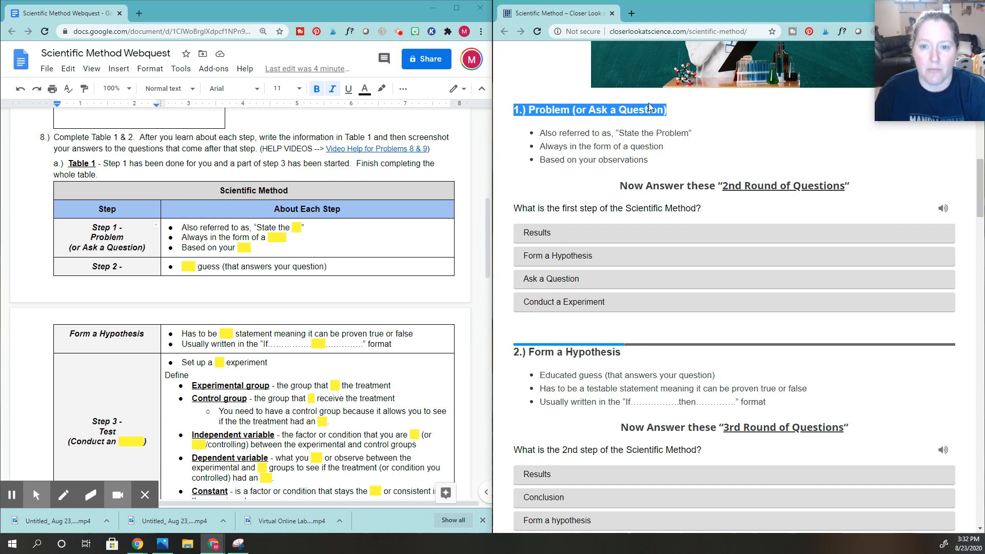
left_click(590, 109)
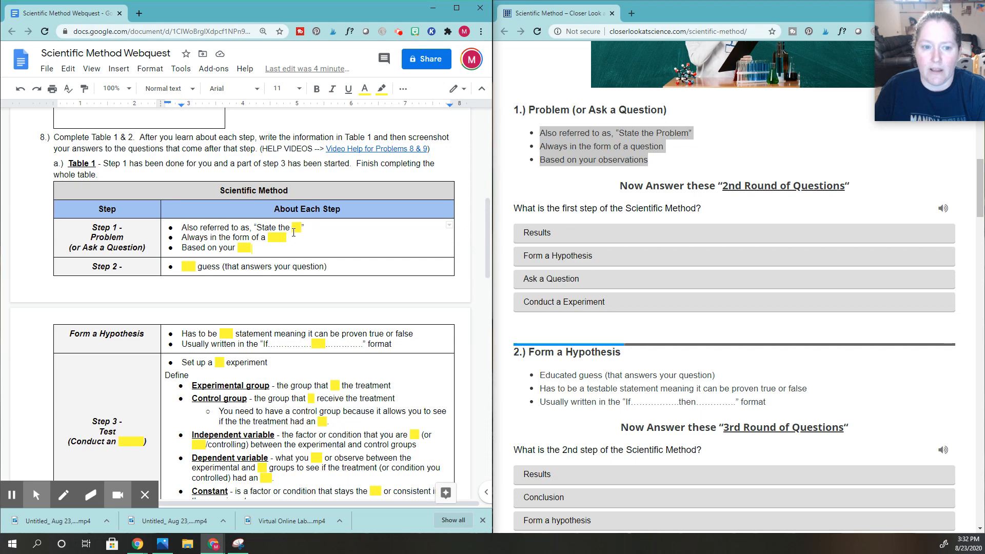
mouse_move(196, 227)
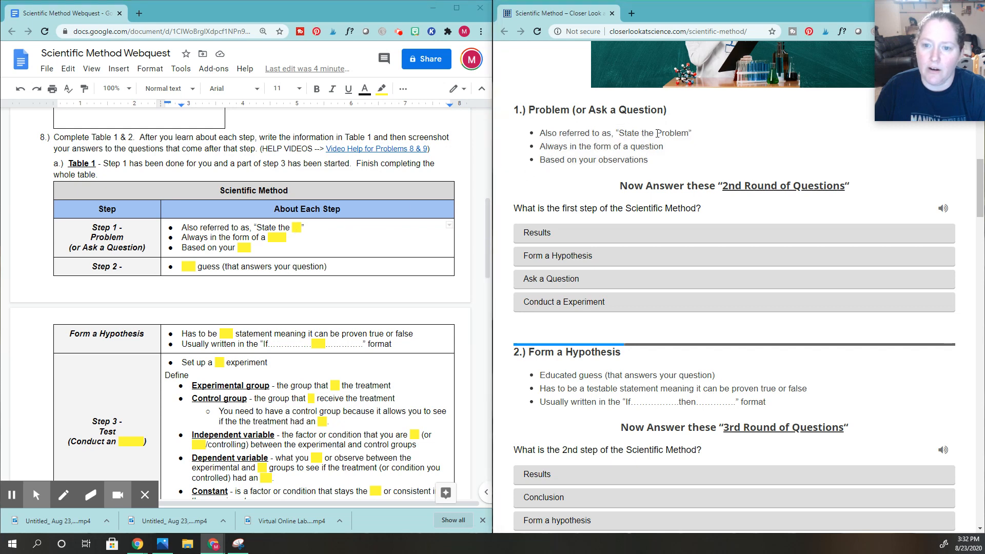
double_click(672, 132)
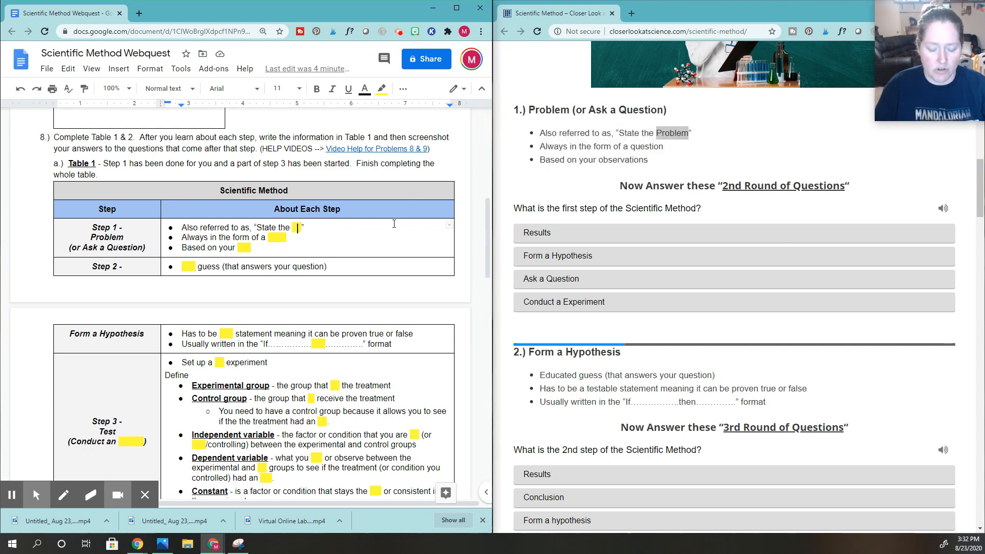
type("Problem")
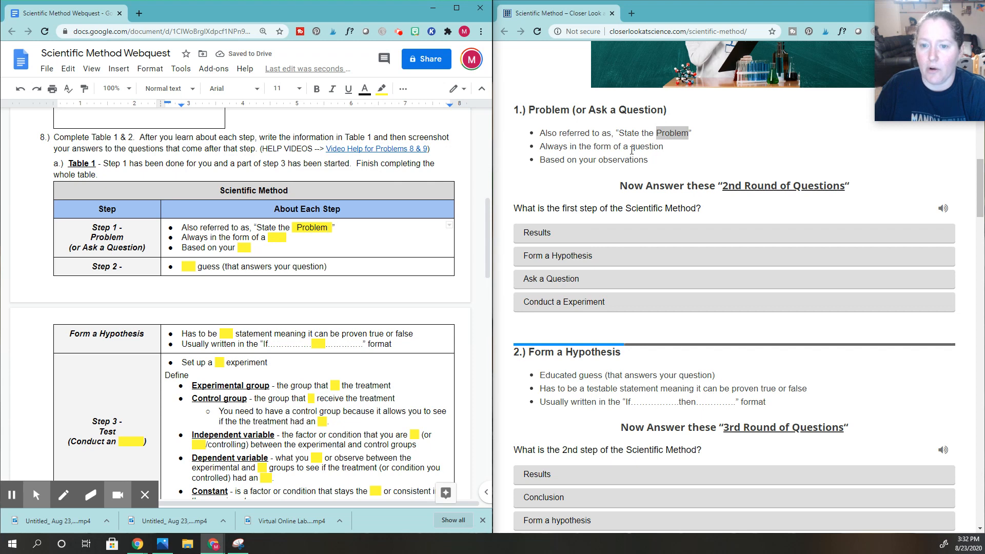
double_click(646, 146)
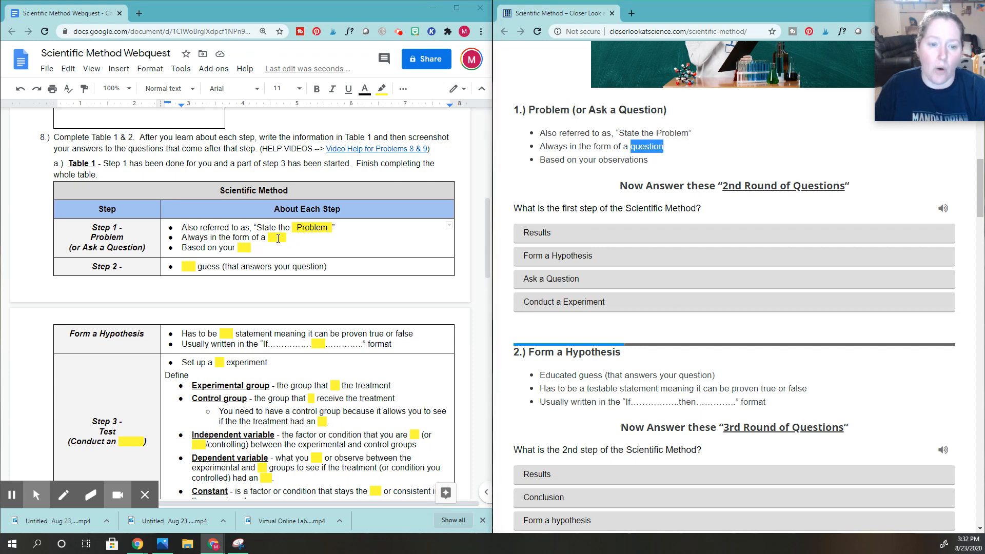
type("question")
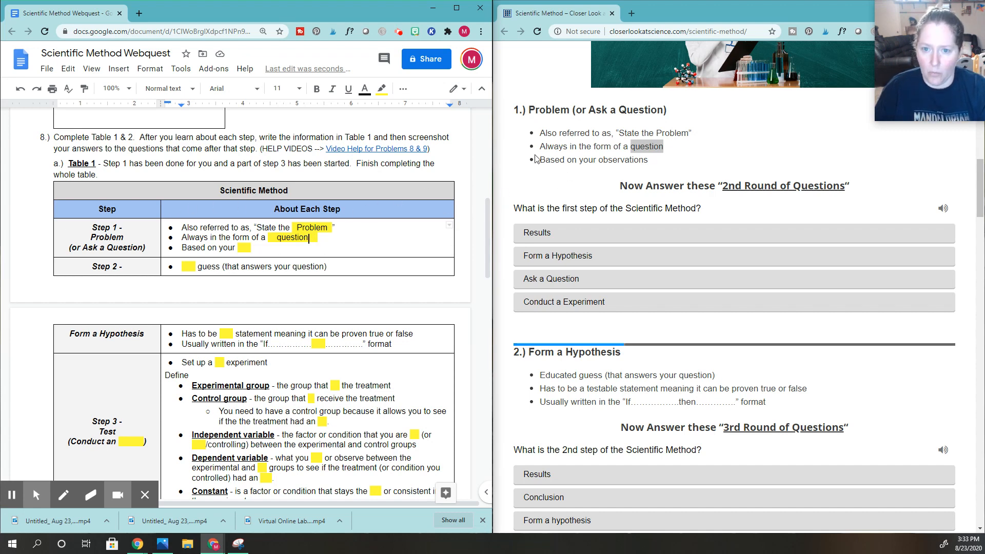
Scroll down to Table 2 and locate the 2nd Round of Questions row
scroll("down", 3)
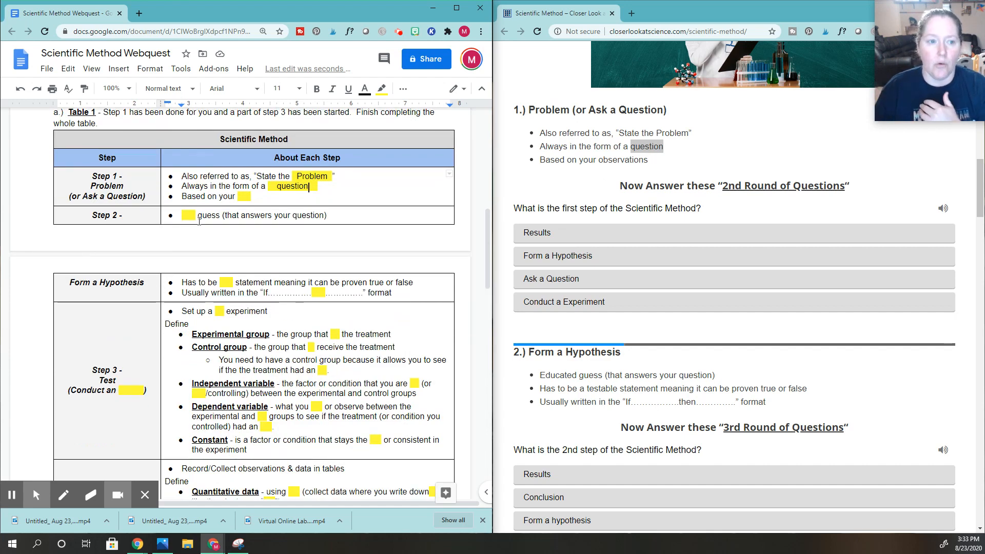
scroll("down", 3)
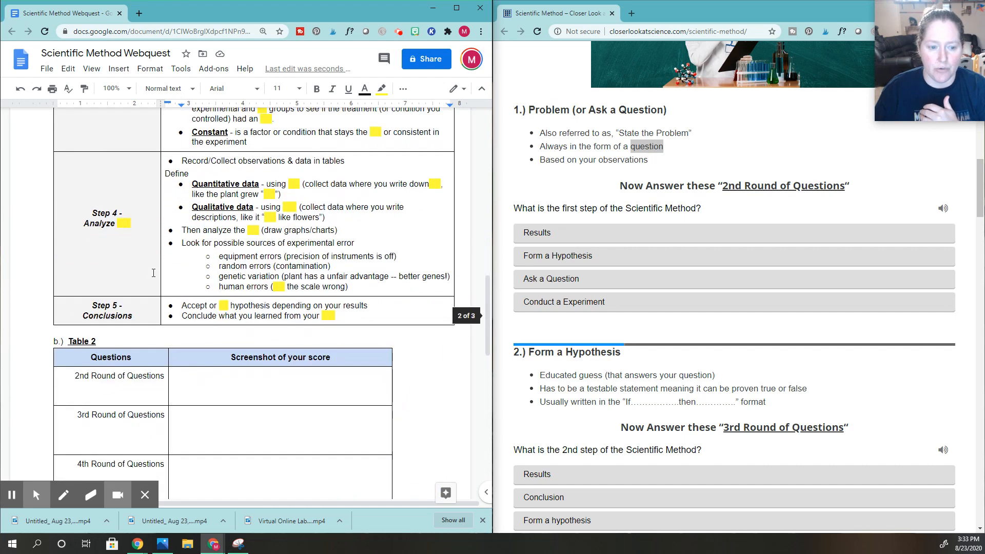
scroll("down", 3)
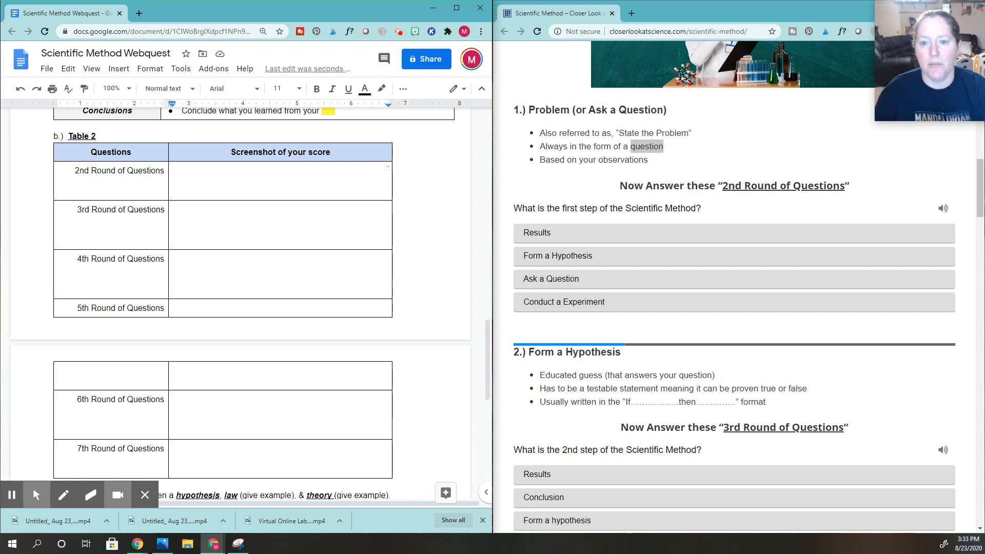
mouse_move(738, 203)
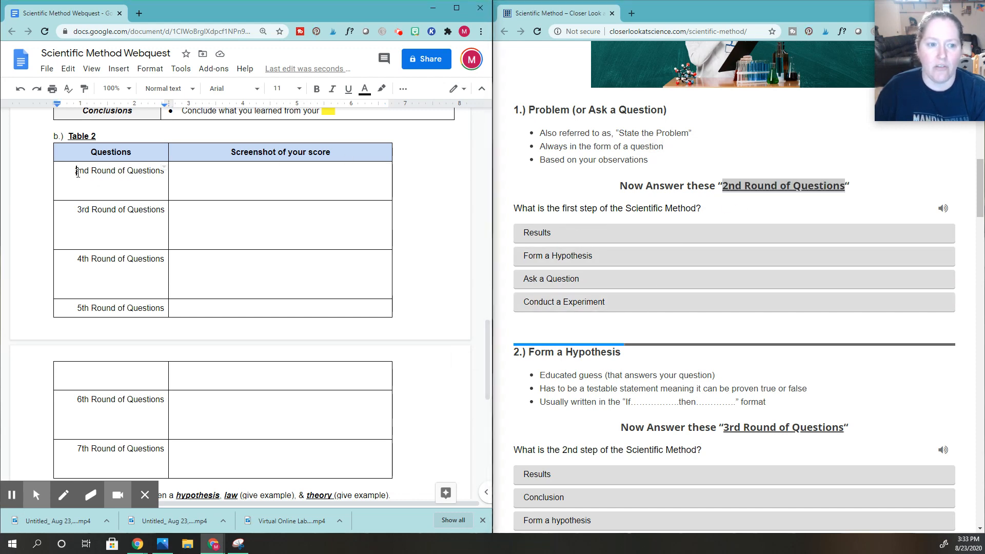
double_click(118, 170)
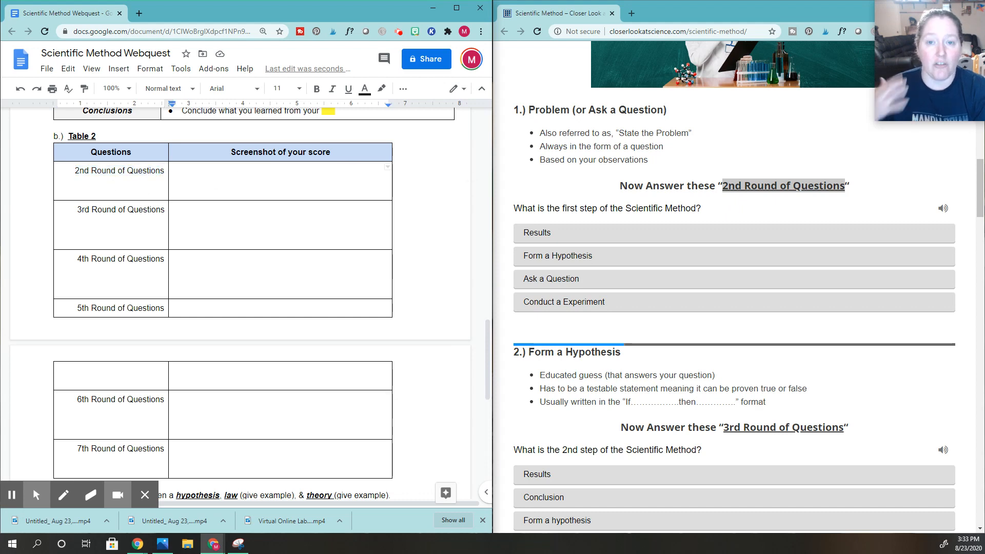
mouse_move(877, 206)
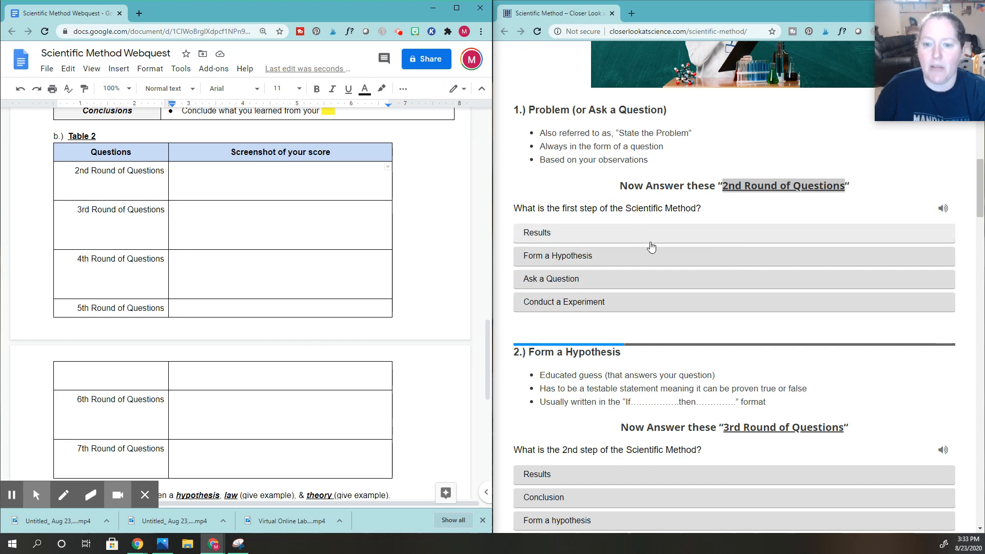
Scroll the website back up to the breakfast-club intro and 1st Round quiz
scroll("up", 3)
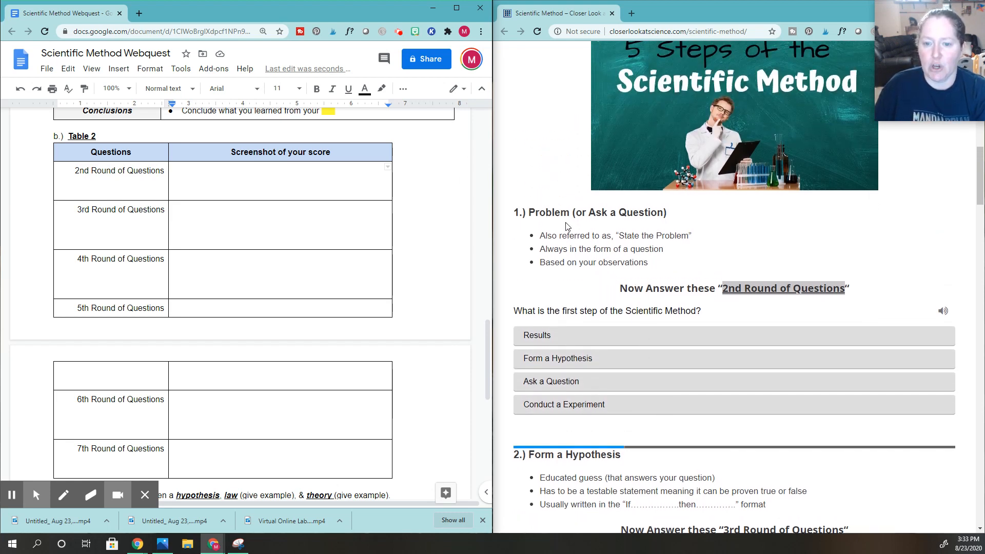
scroll("up", 3)
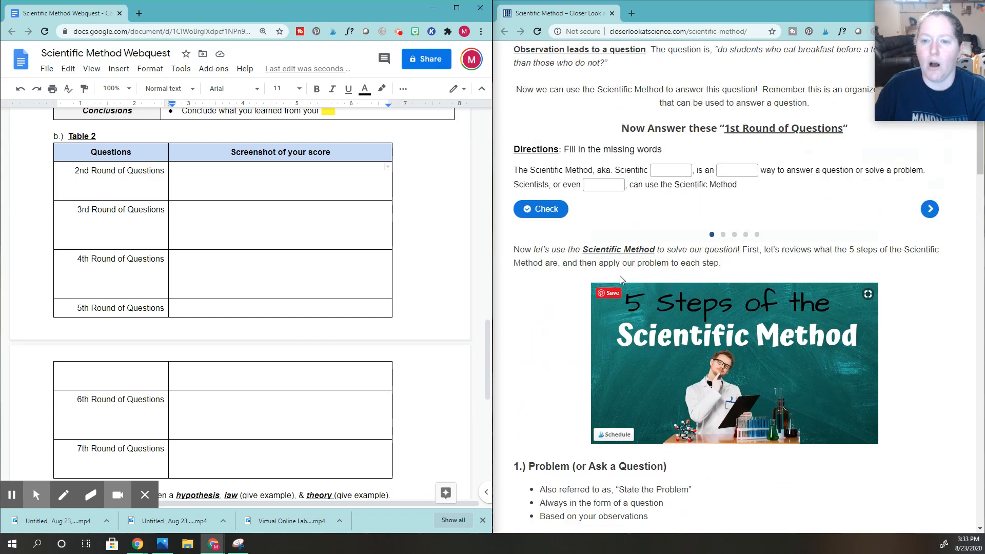
scroll("up", 3)
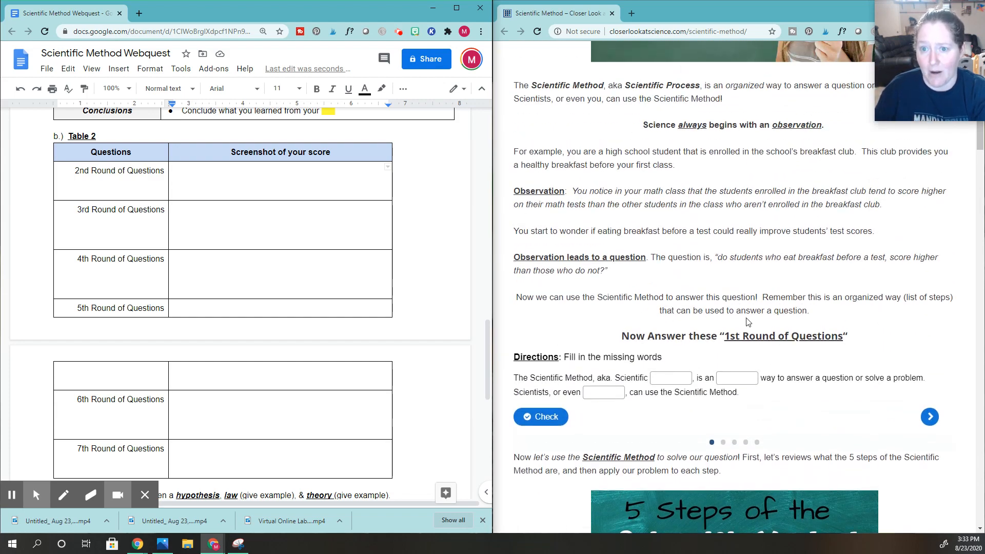
mouse_move(691, 321)
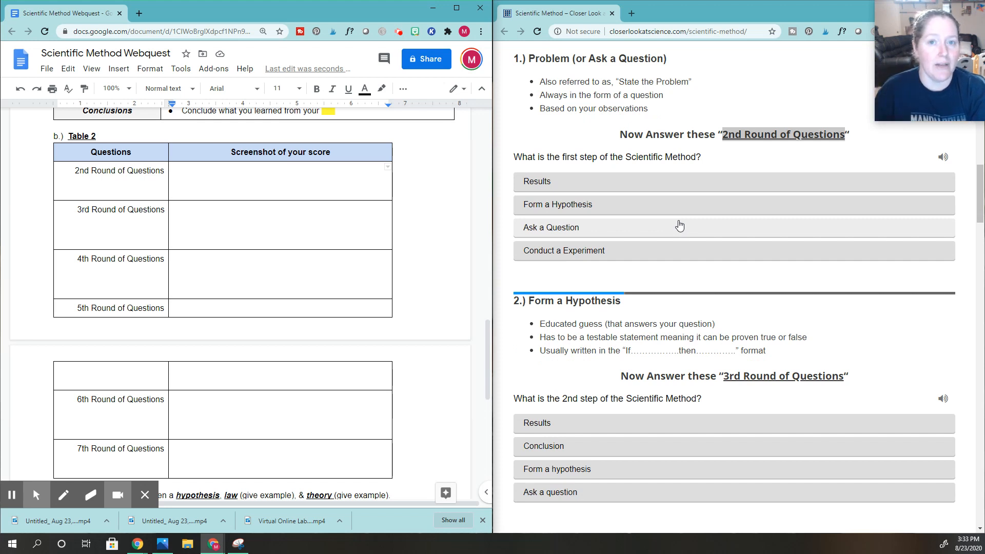
mouse_move(770, 242)
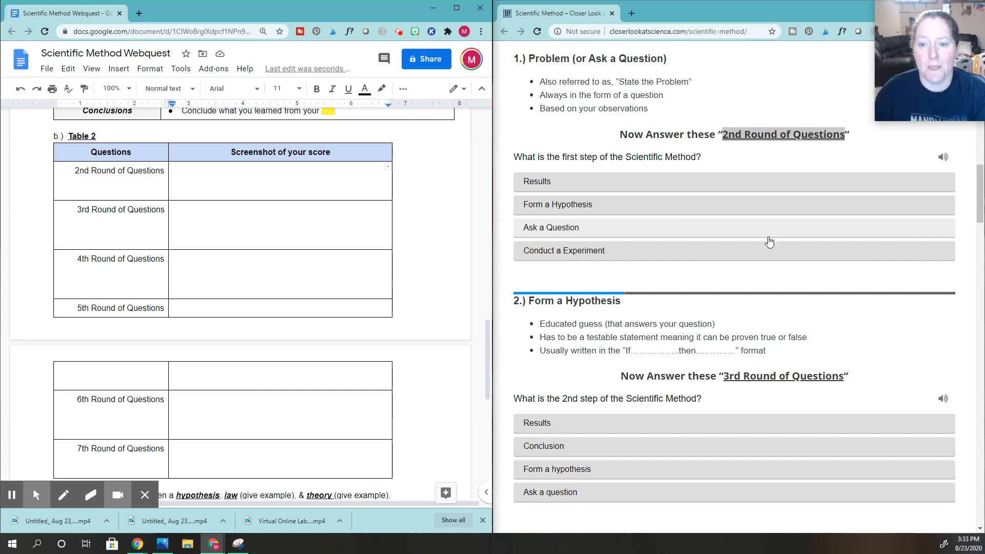
mouse_move(700, 199)
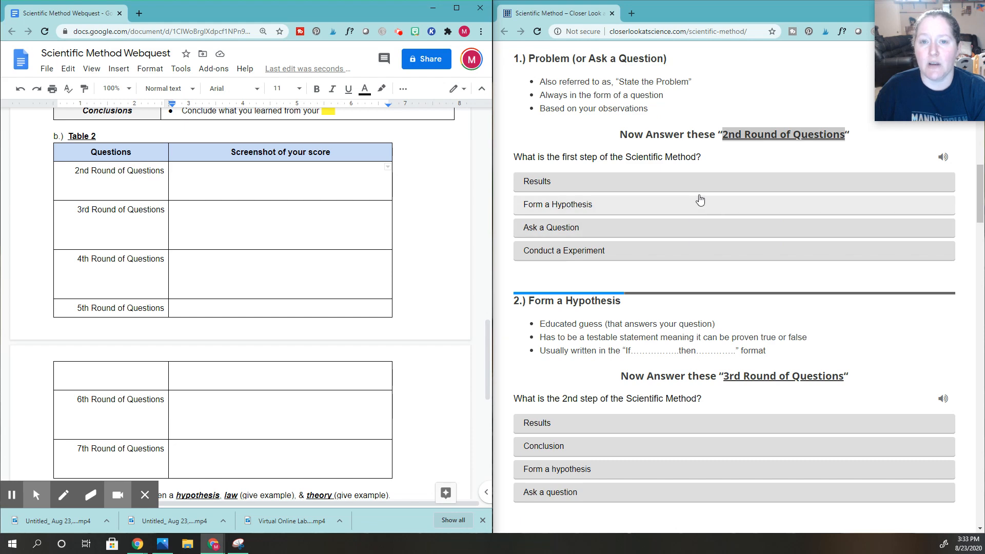
mouse_move(650, 271)
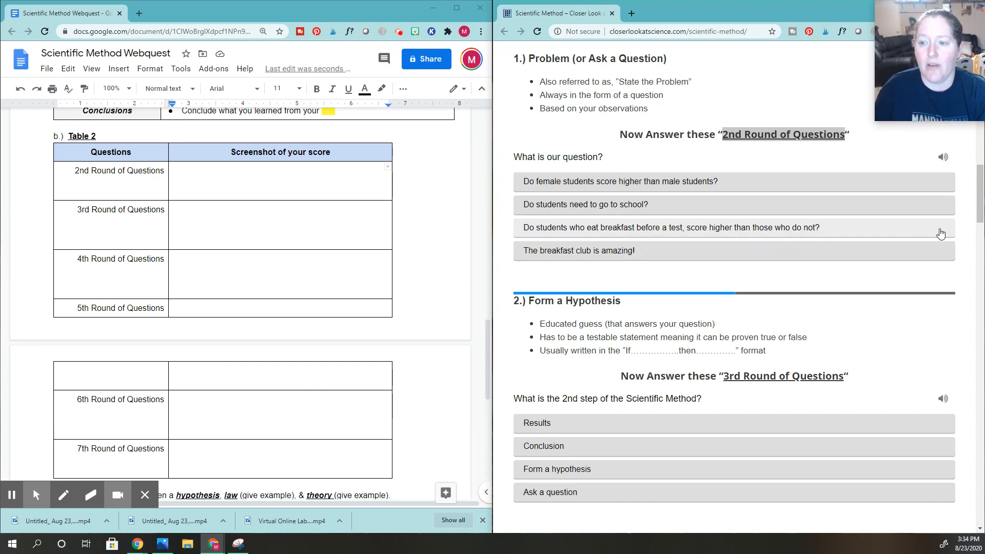
mouse_move(840, 215)
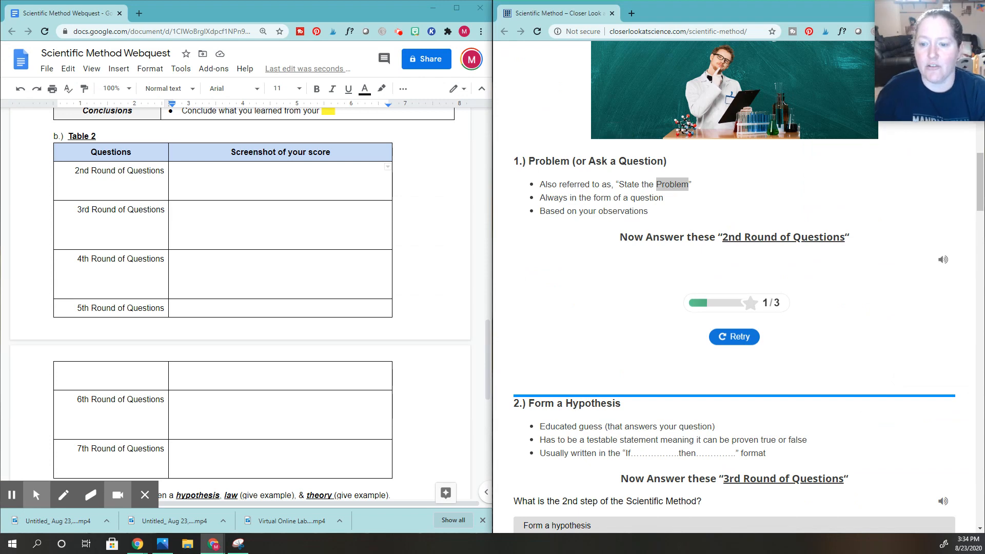
Place the cursor in the 2nd Round score cell and start a new screen clip
left_click(734, 301)
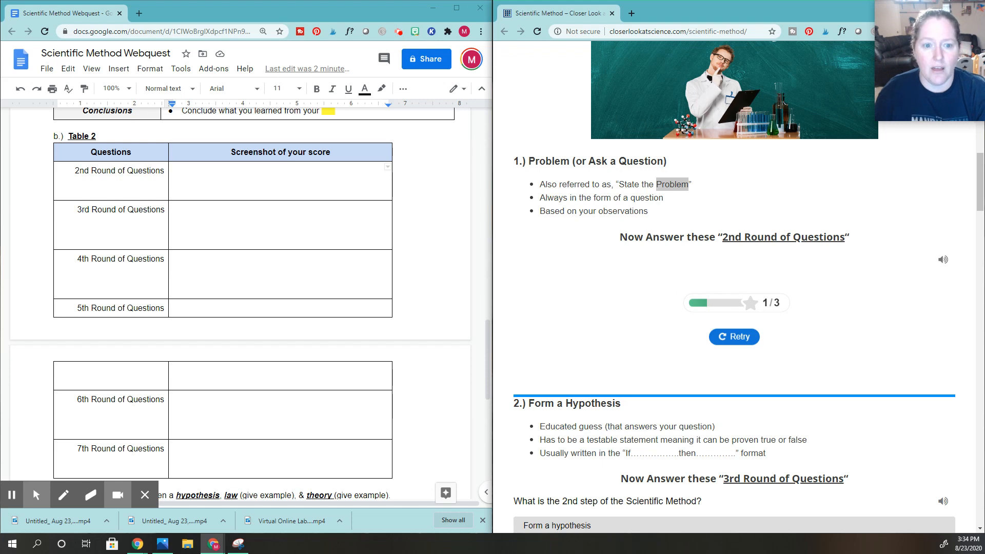
left_click(174, 181)
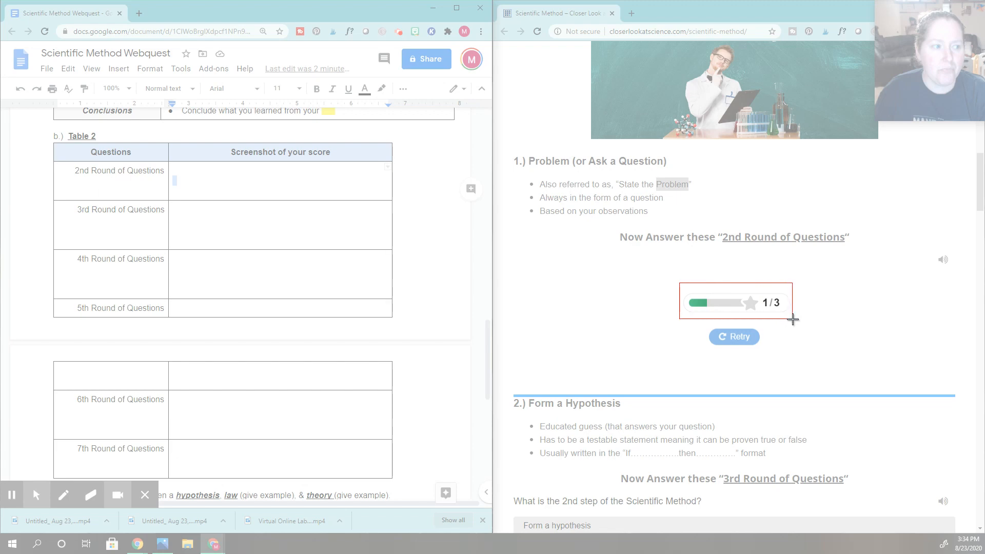
Snip the 1/3 score bar, paste it into the 2nd Round cell, and close Snipping Tool
left_click(655, 207)
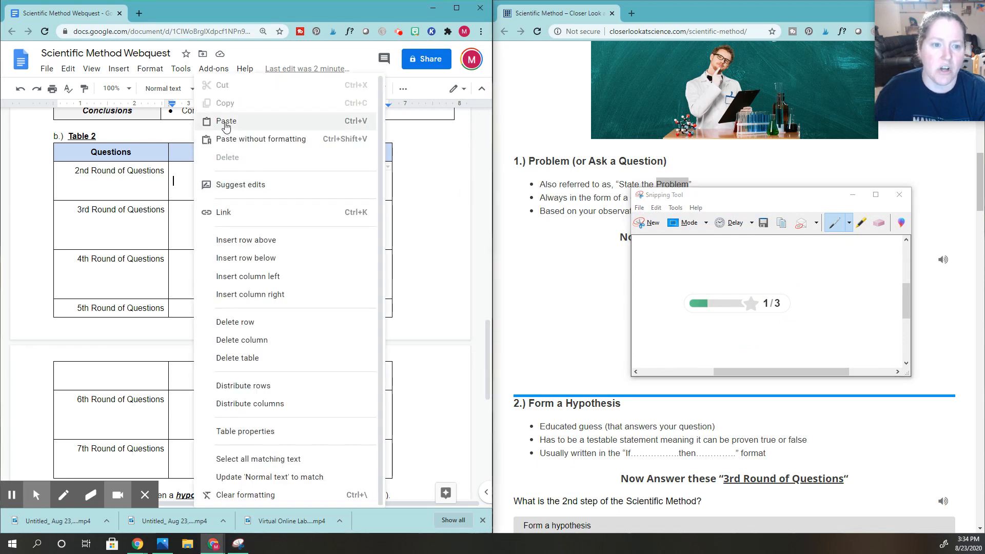
left_click(225, 120)
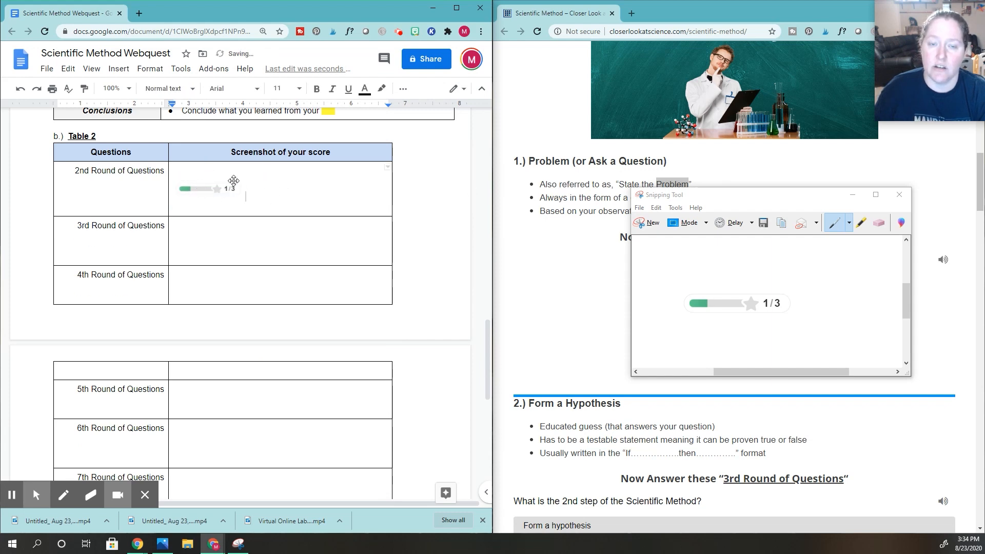
left_click(898, 195)
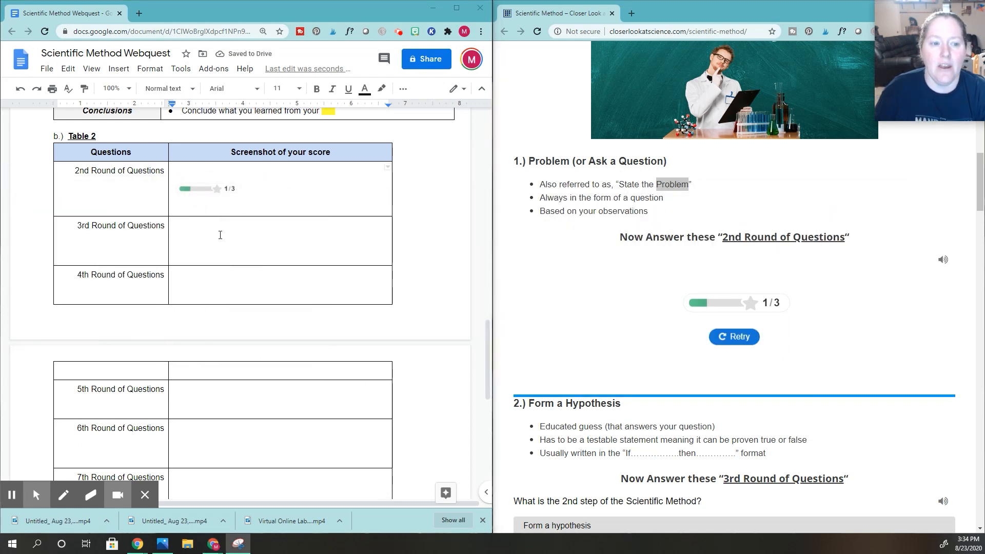
Scroll Docs up to Table 1's Step 2 and the website to the 3rd Round quiz
scroll("up", 3)
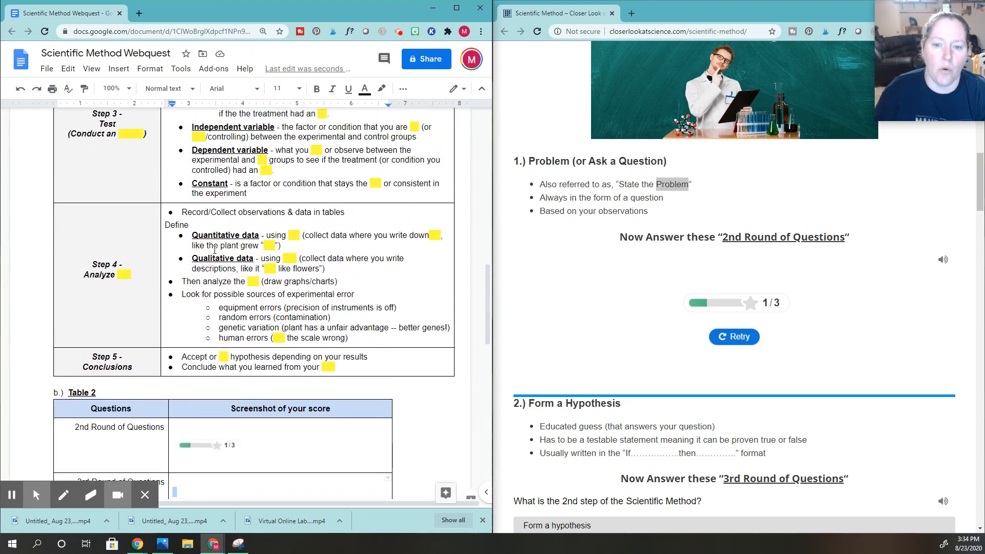
scroll("up", 3)
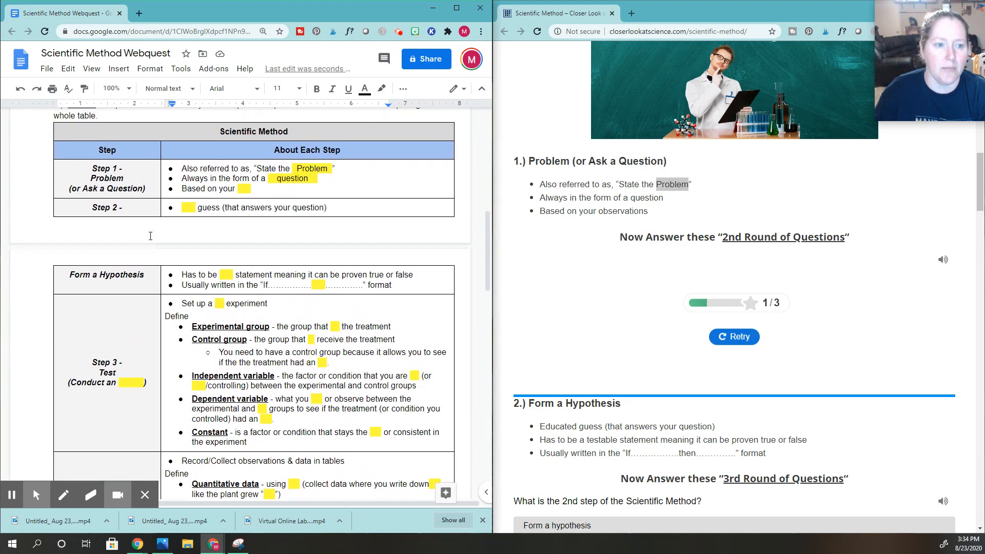
scroll("up", 3)
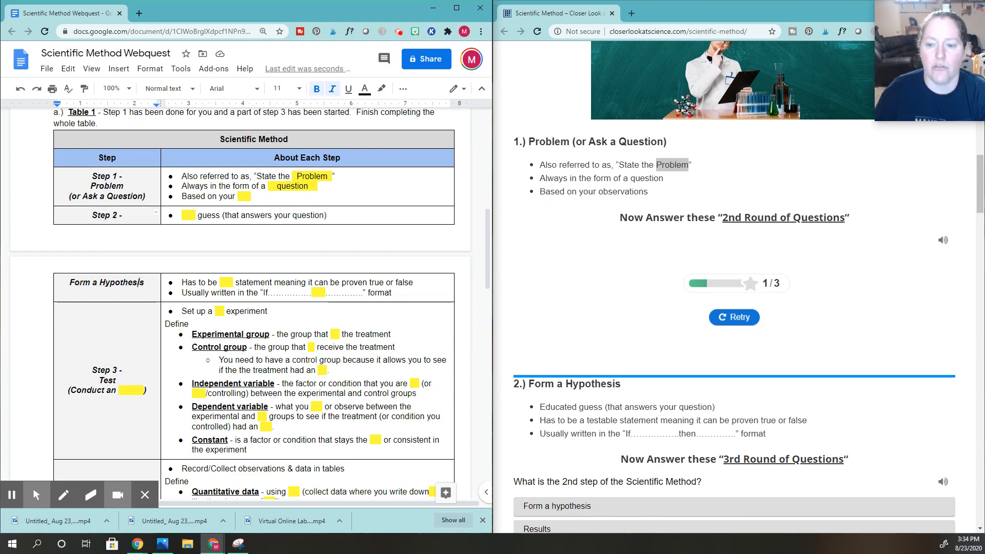
scroll("down", 3)
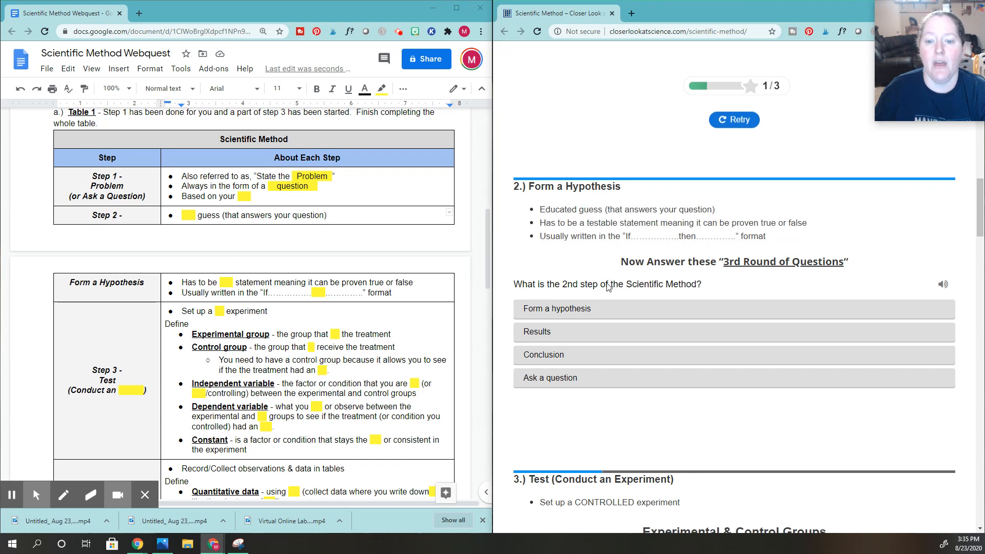
Scroll to the Test section and select 'Experiment' in its '3.) Test (Conduct an Experiment)' heading
scroll("down", 3)
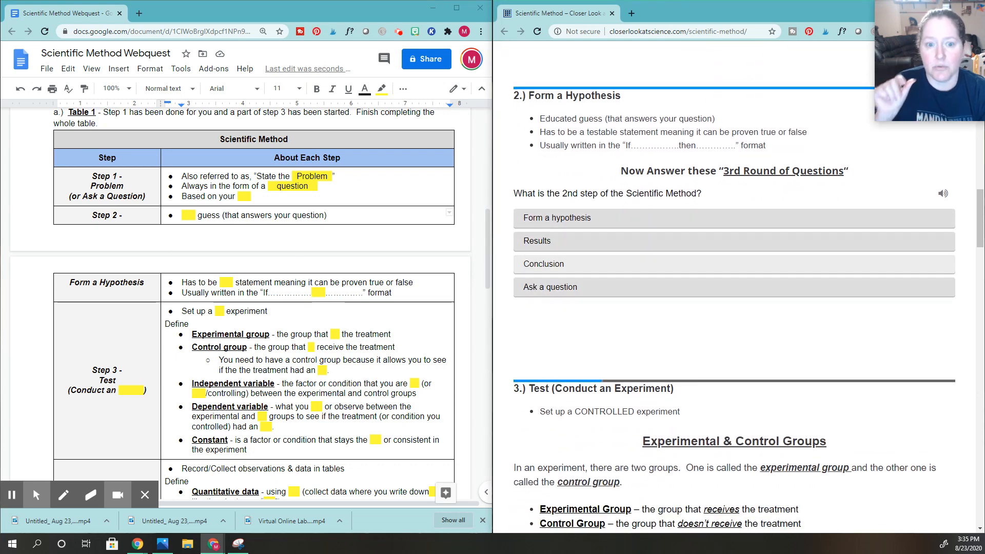
scroll("down", 3)
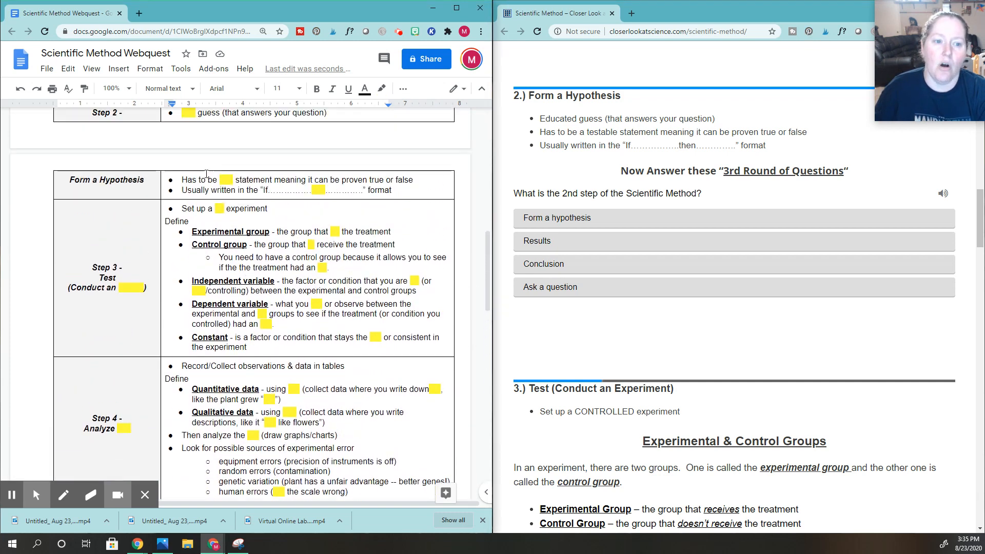
scroll("up", 3)
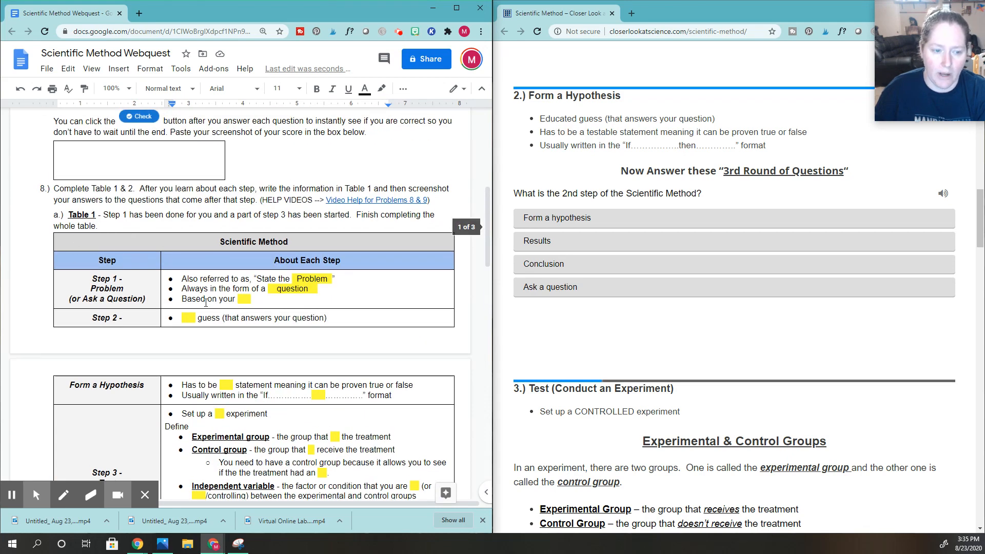
scroll("down", 3)
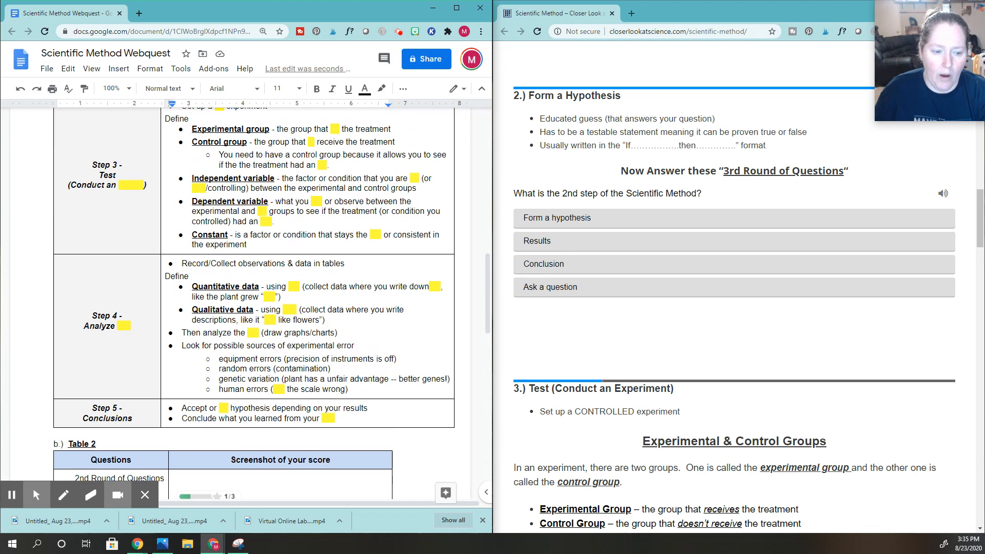
scroll("up", 3)
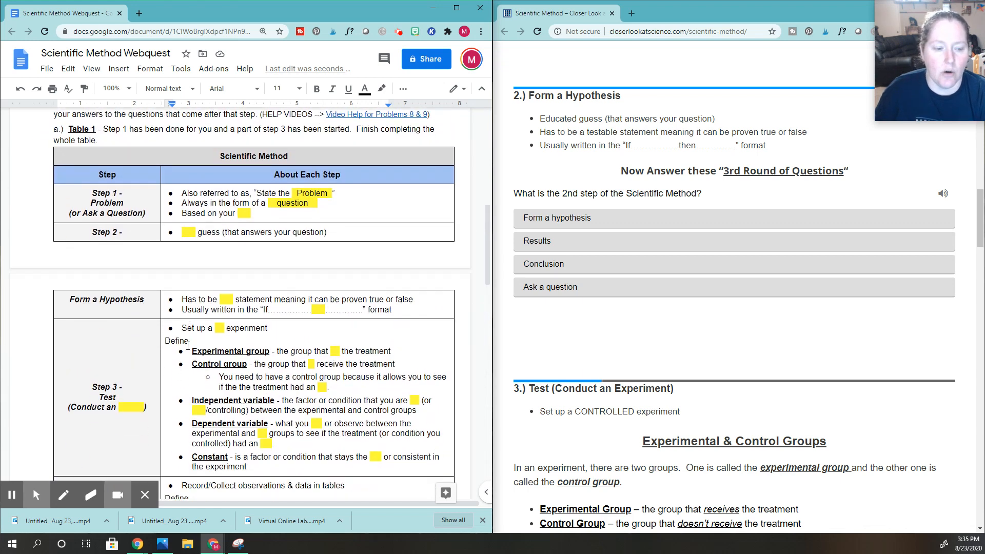
scroll("down", 3)
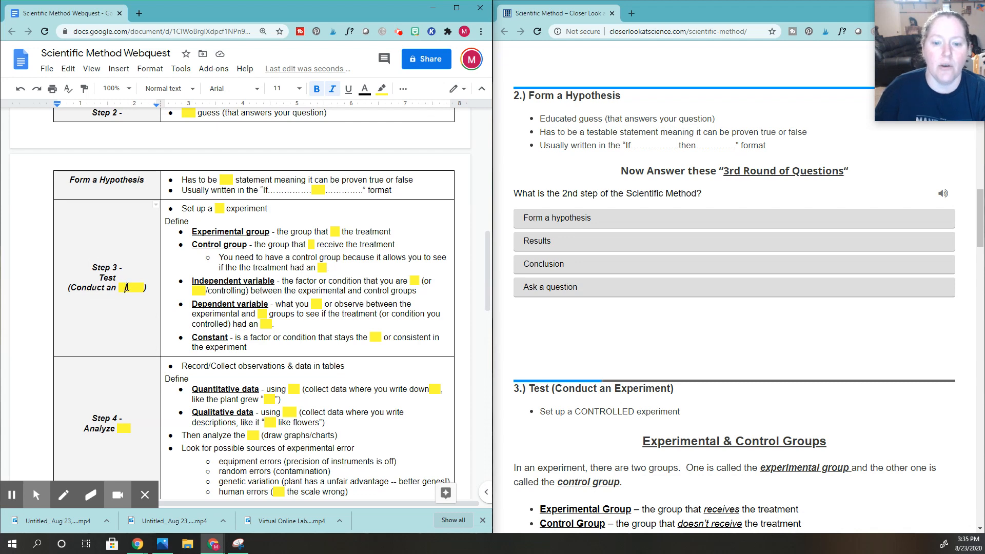
scroll("down", 3)
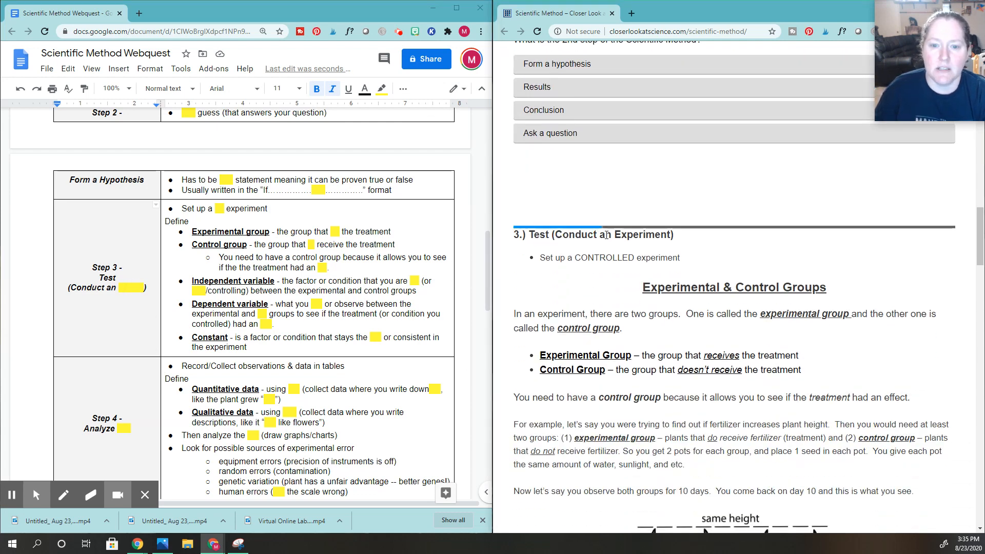
double_click(642, 235)
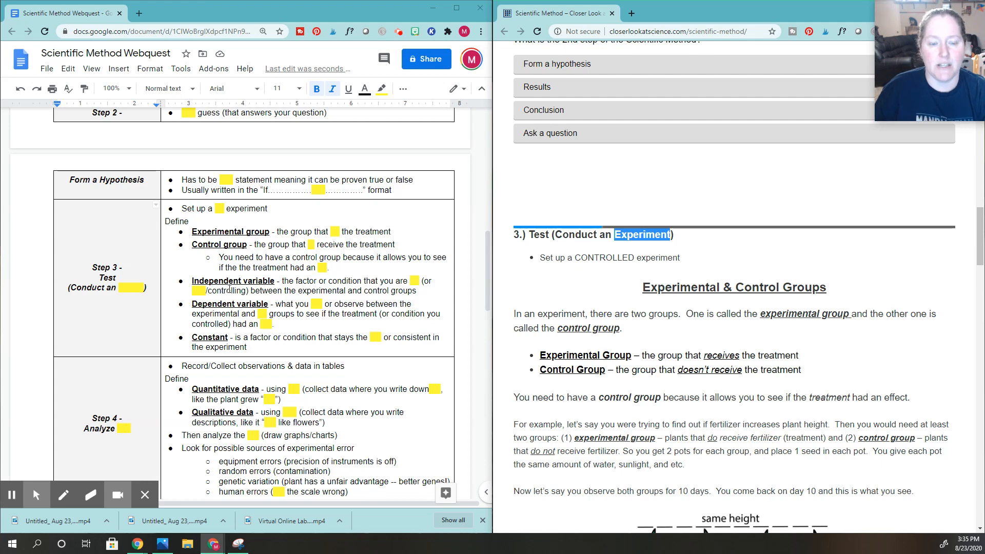
scroll("down", 3)
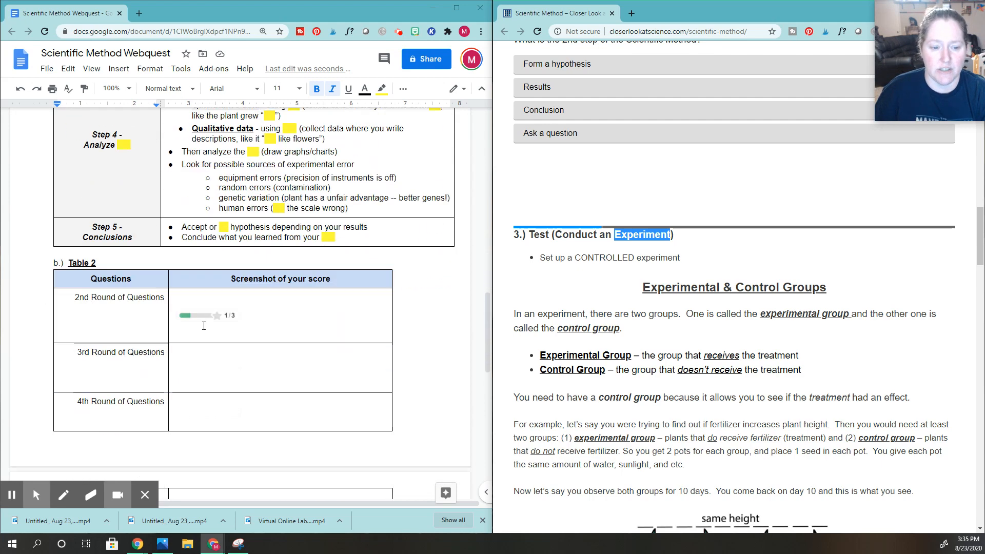
Scroll Docs to question 9 beside the site's Hypothesis, Law, & Theory section
scroll("down", 3)
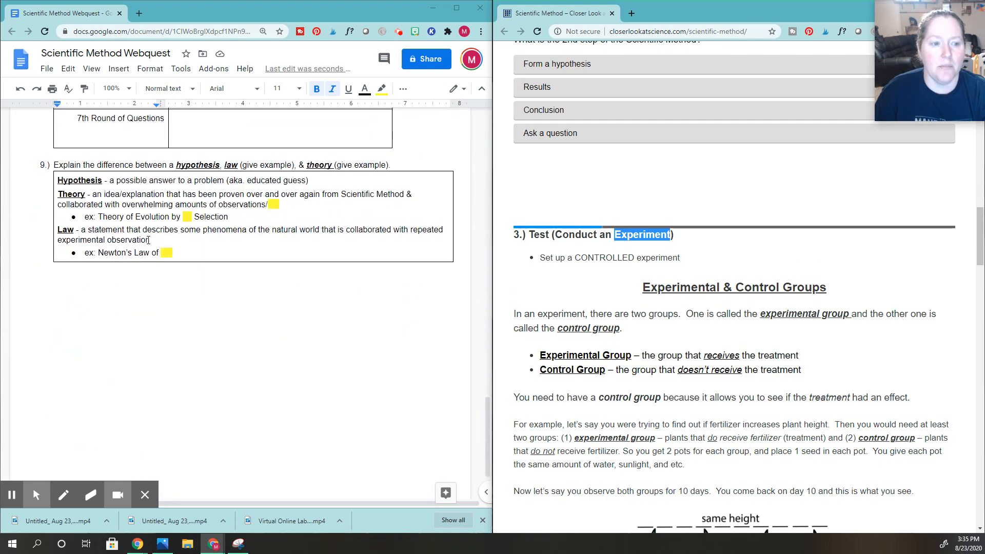
scroll("down", 3)
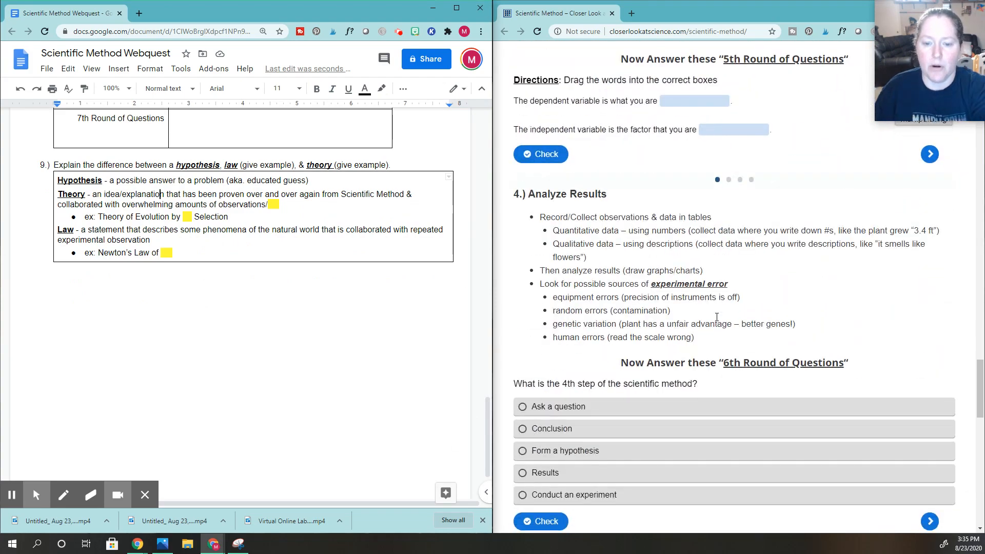
scroll("down", 3)
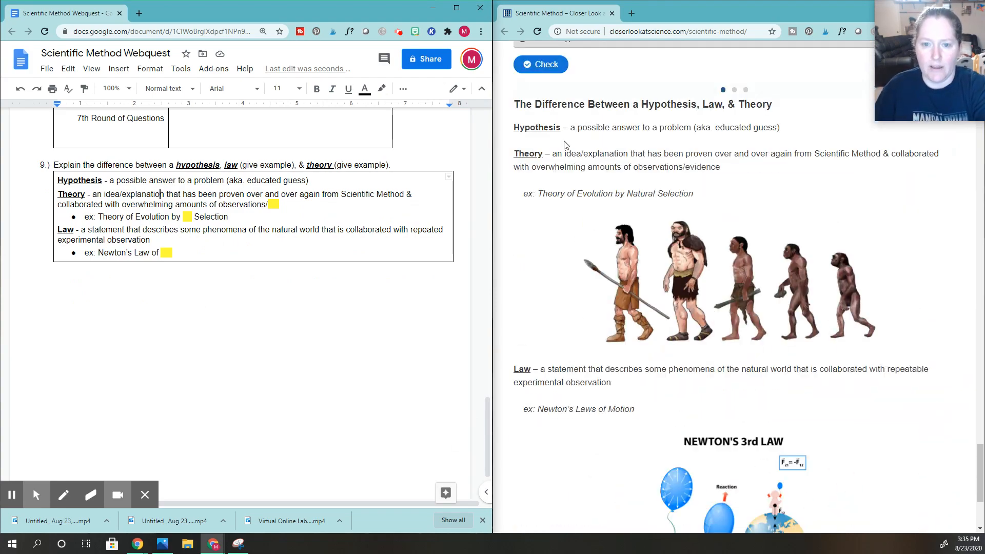